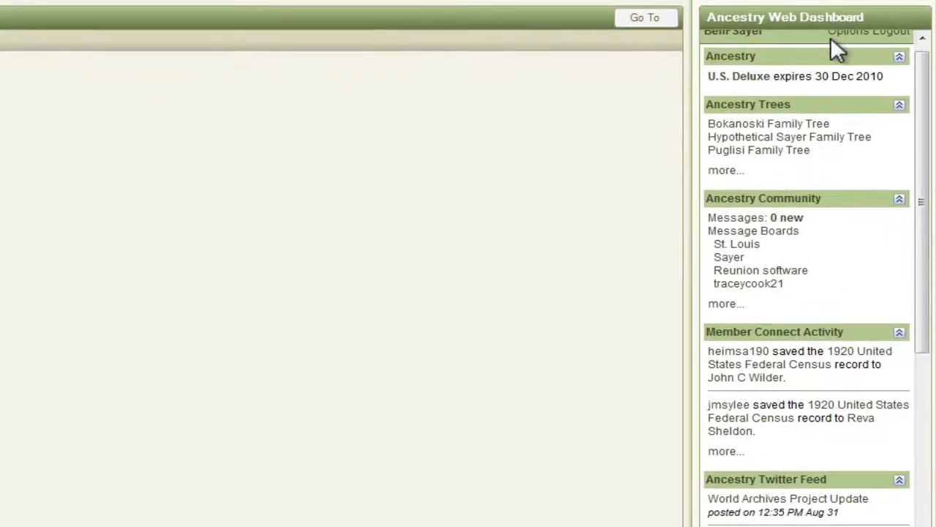
mouse_move(921, 88)
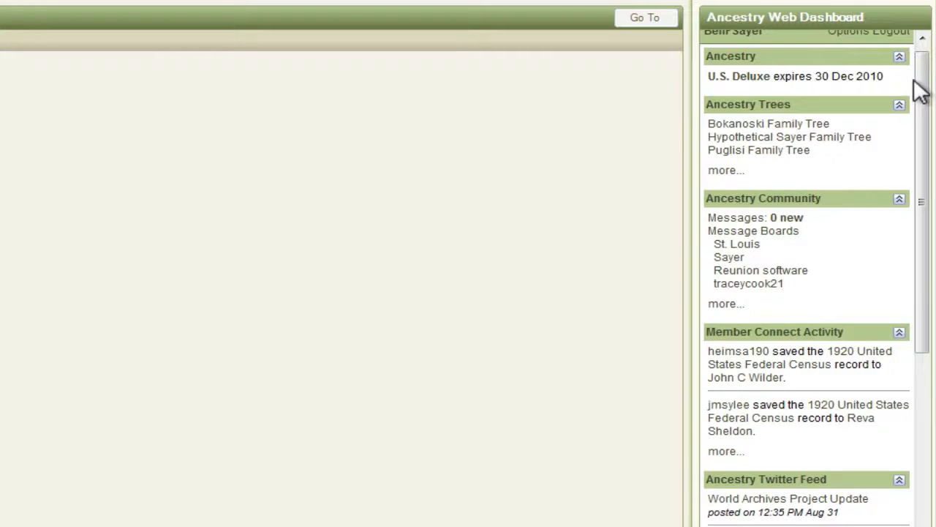
scroll(up, 3)
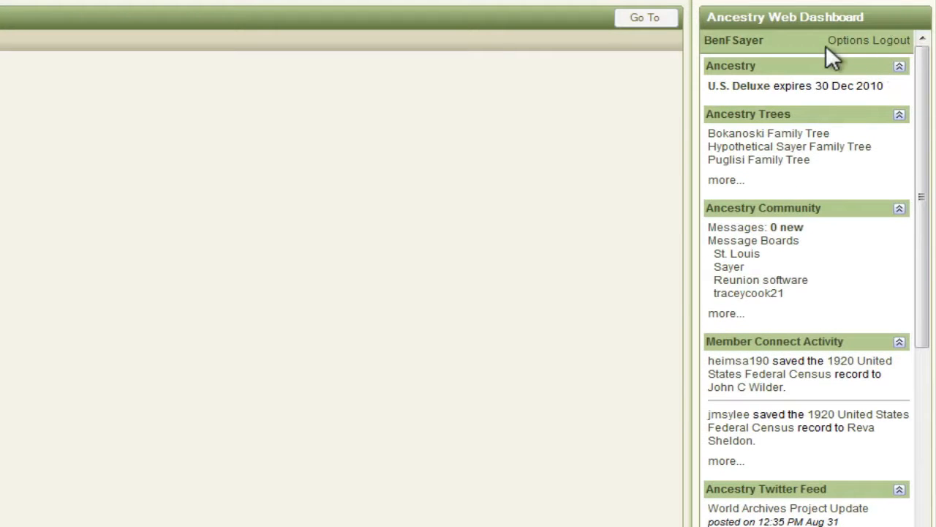
mouse_move(783, 32)
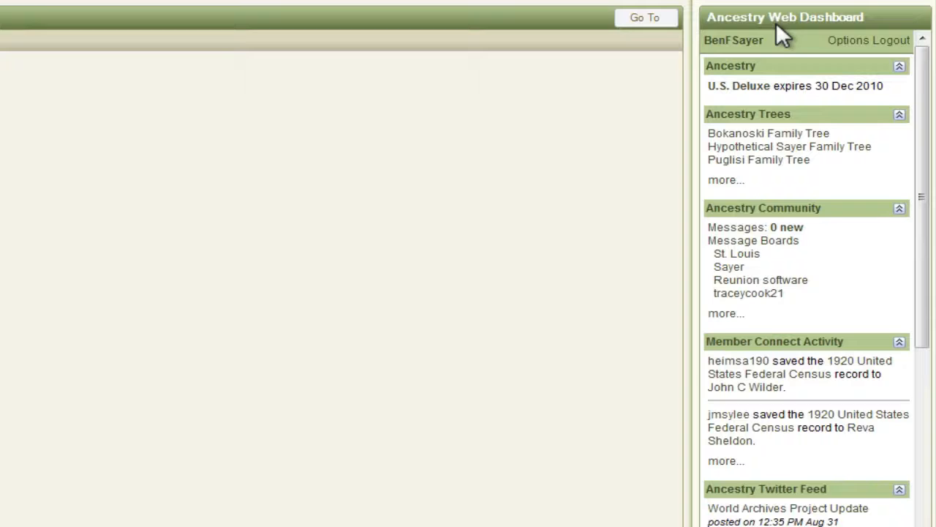
mouse_move(790, 355)
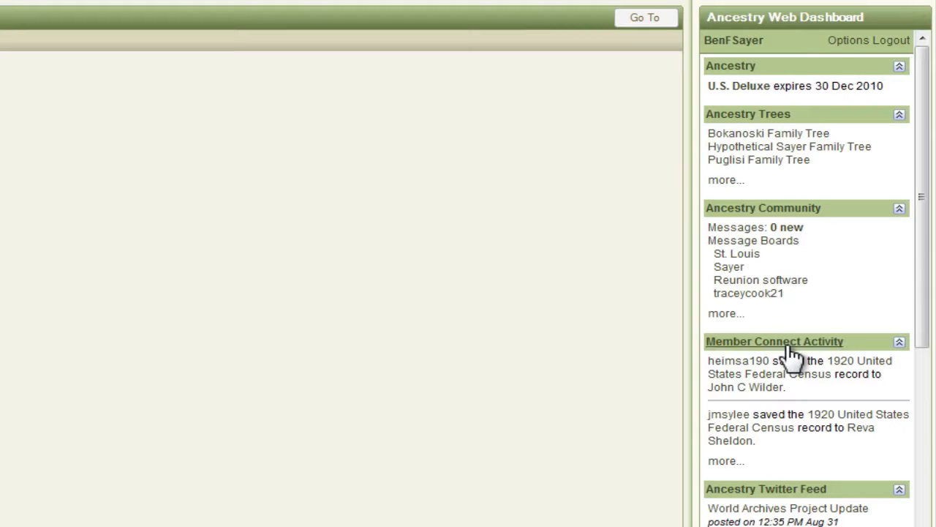
mouse_move(792, 360)
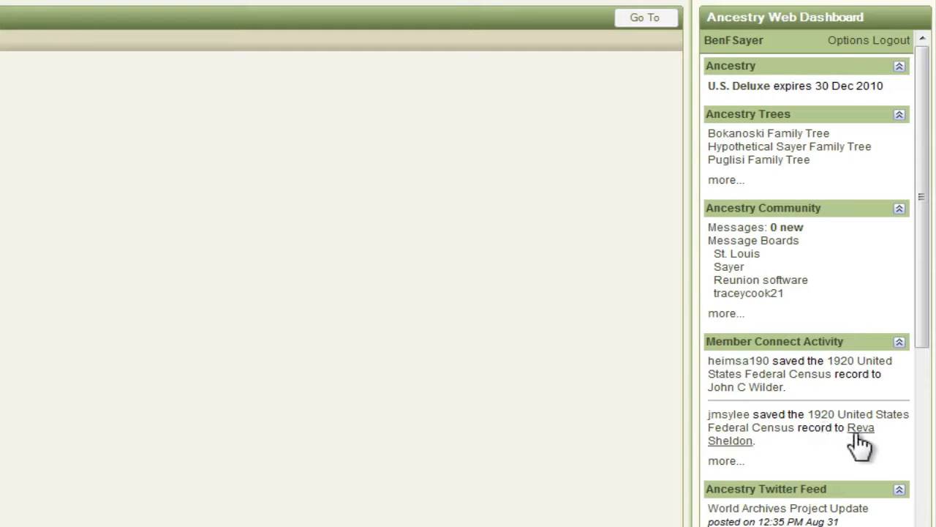
mouse_move(793, 460)
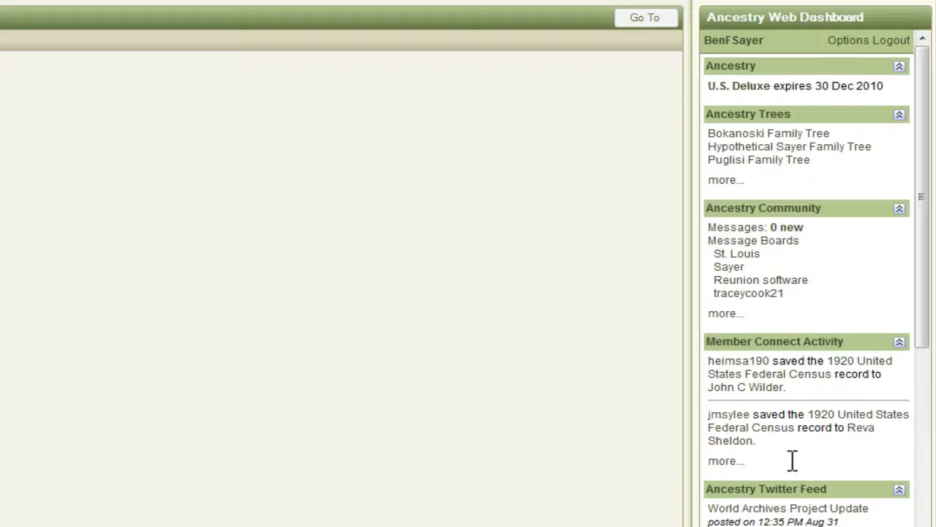
mouse_move(828, 363)
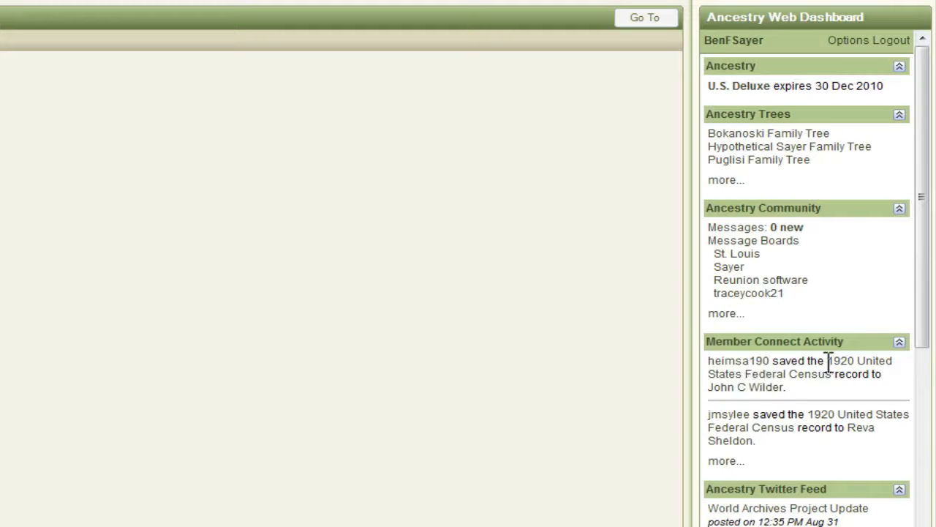
mouse_move(737, 360)
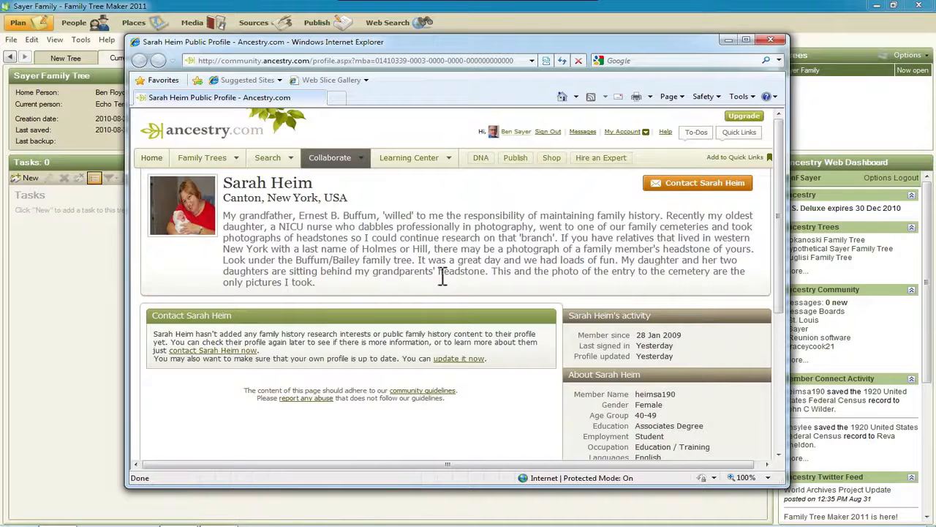
click(769, 40)
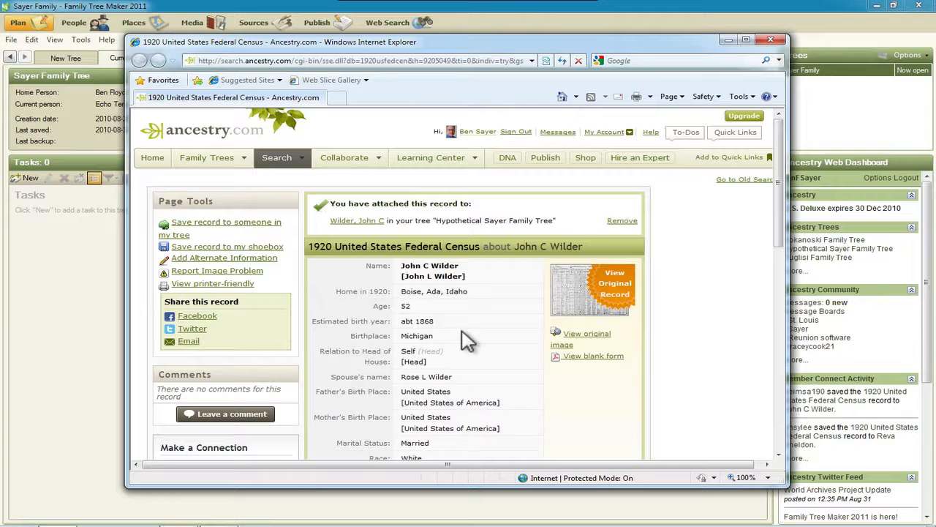
mouse_move(687, 100)
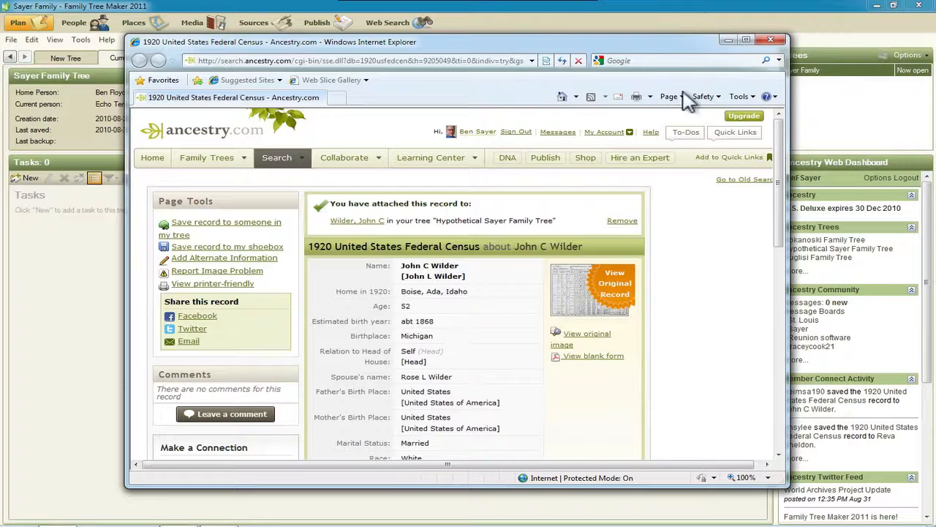
- Close the 1920 census record window, returning to the Sayer Family Tree plan workspace
click(770, 40)
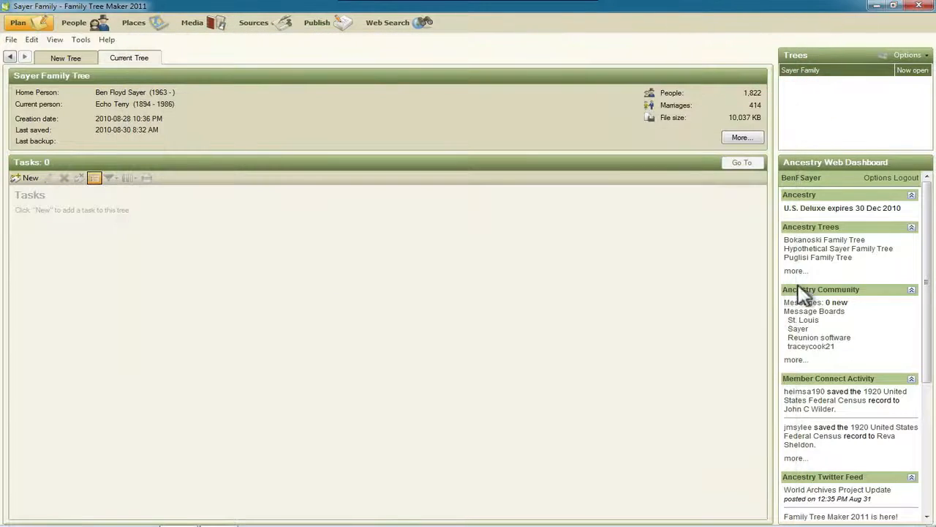
mouse_move(811, 422)
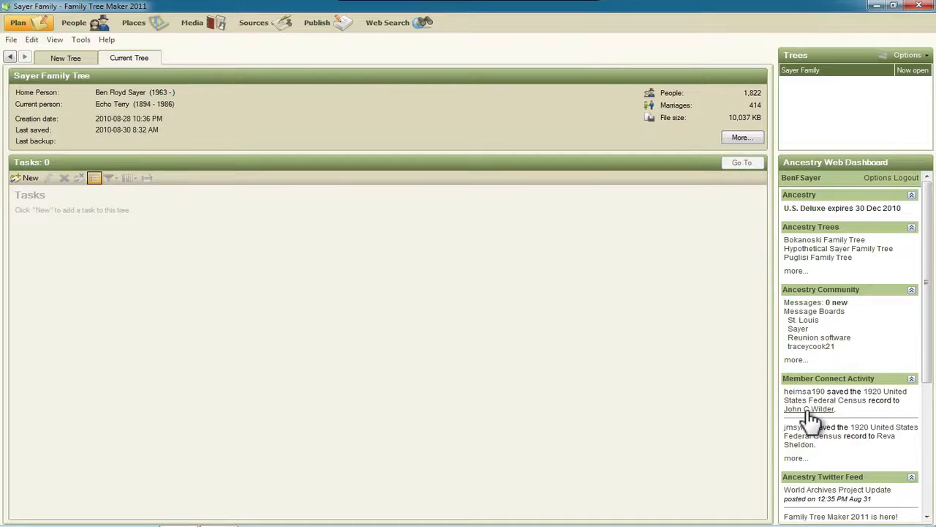